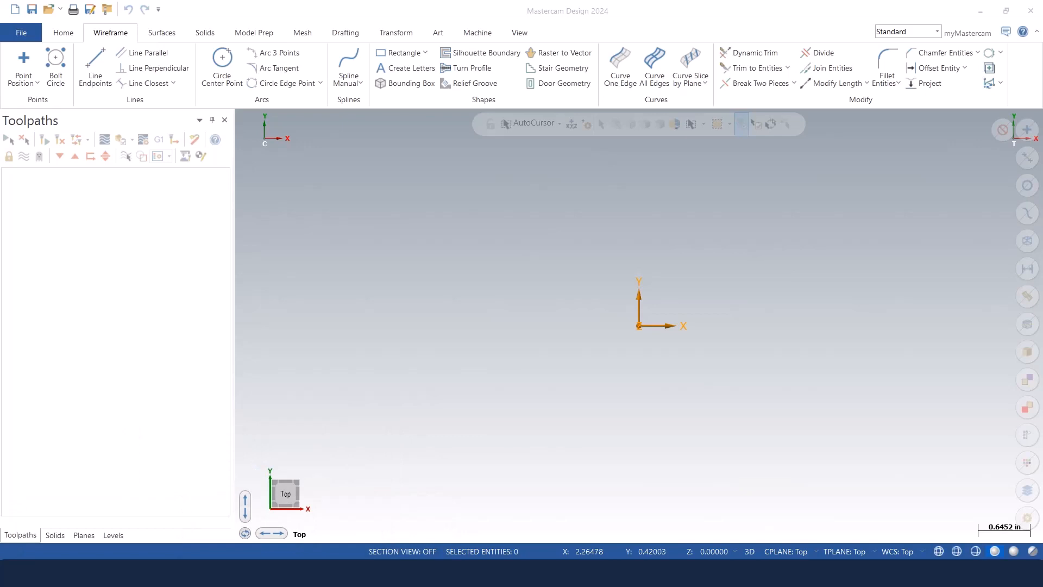
{"action": "mouse_move", "coordinate": [203, 97]}
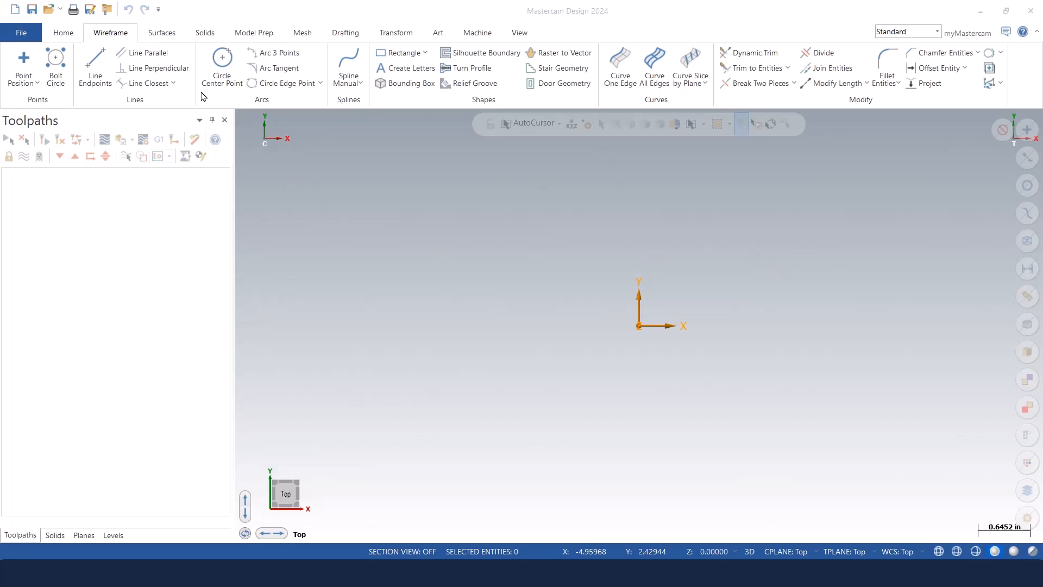
Draw two horizontal and two inward-slanting intersecting lines with Line Endpoints.
{"action": "left_click", "coordinate": [94, 68]}
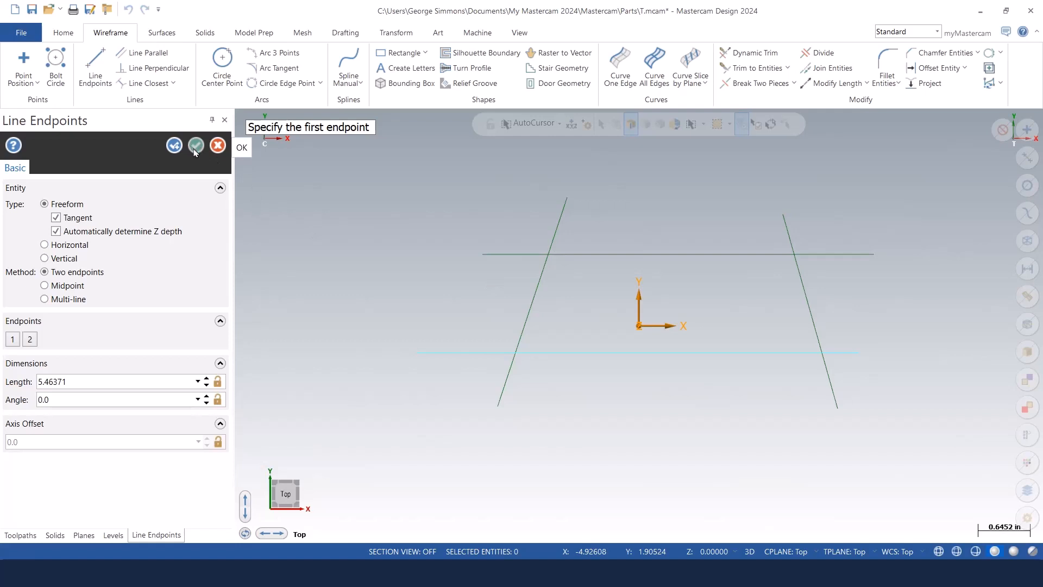
Accept the four drawn lines and start Dynamic Trim with Trim type and Auto method.
{"action": "left_click", "coordinate": [195, 145]}
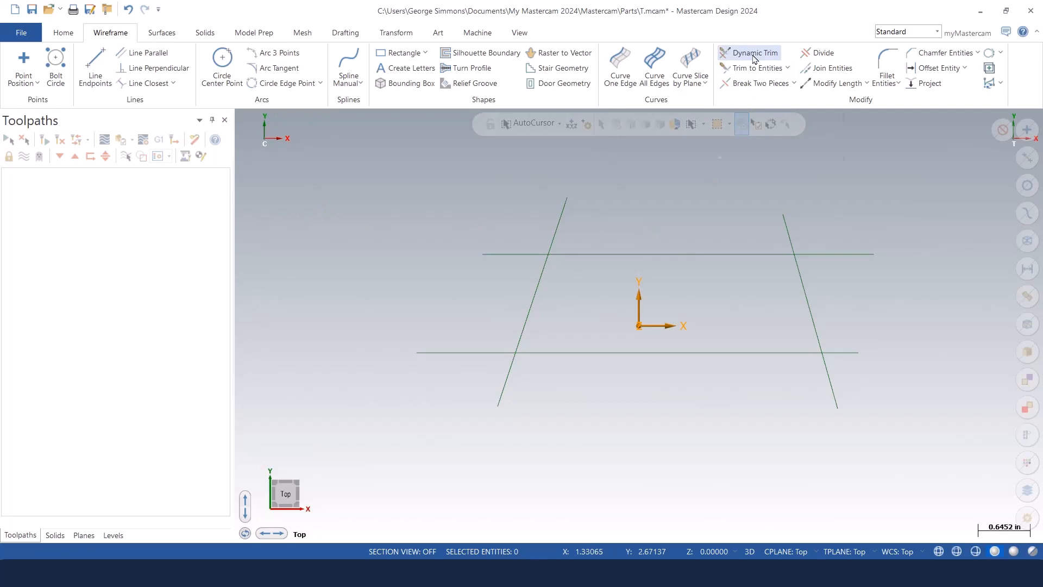
{"action": "mouse_move", "coordinate": [761, 32]}
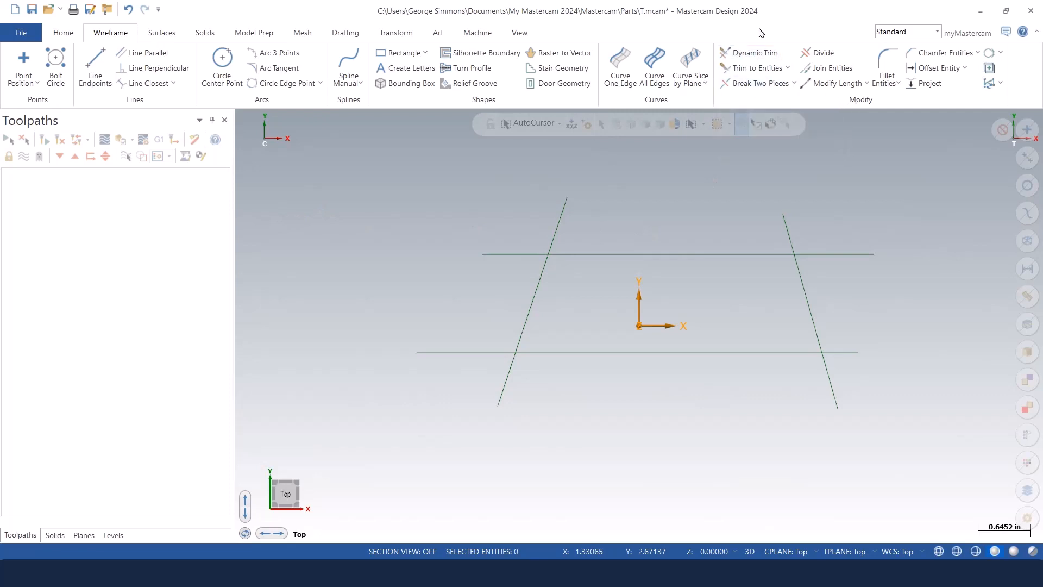
{"action": "left_click", "coordinate": [752, 53]}
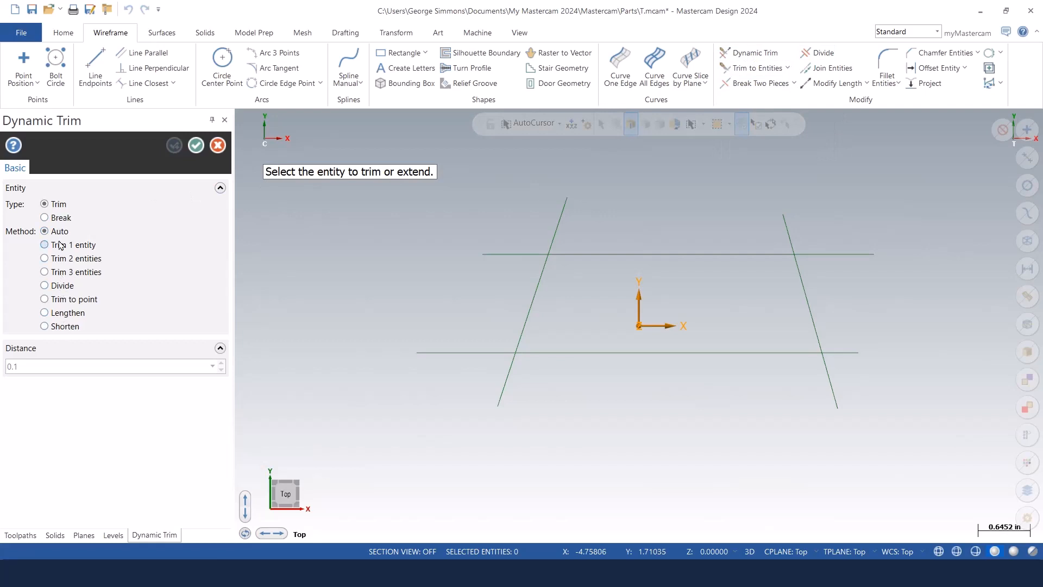
{"action": "mouse_move", "coordinate": [59, 231]}
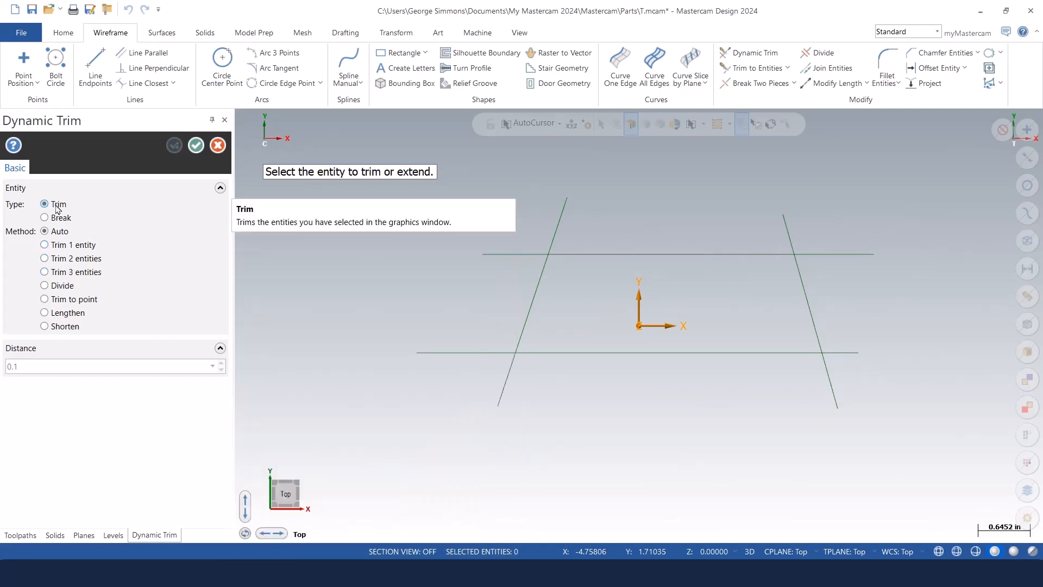
{"action": "mouse_move", "coordinate": [59, 231]}
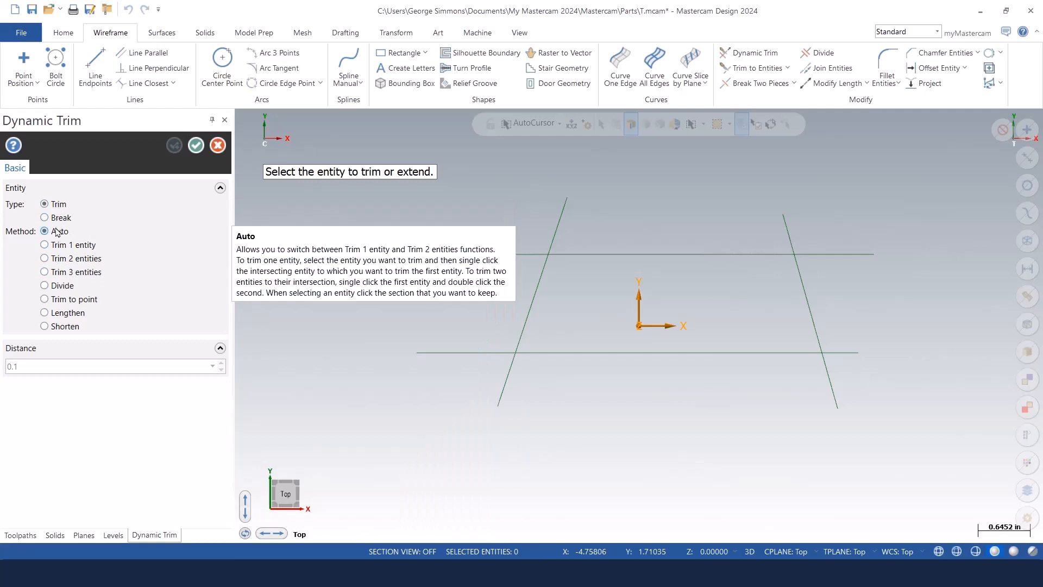
{"action": "mouse_move", "coordinate": [450, 393]}
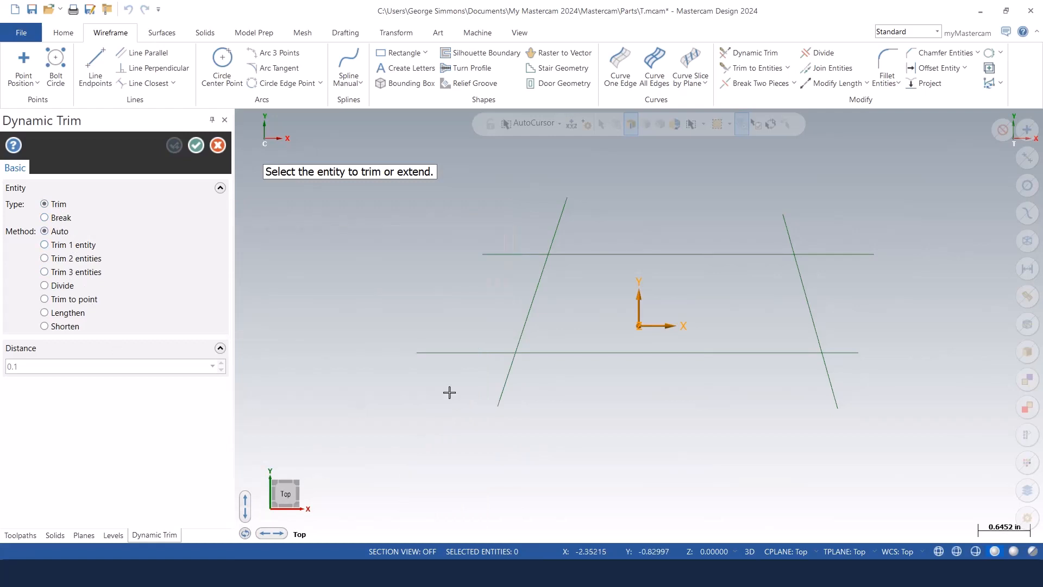
Trim the left slanted line back to the top horizontal line.
{"action": "left_click", "coordinate": [524, 324]}
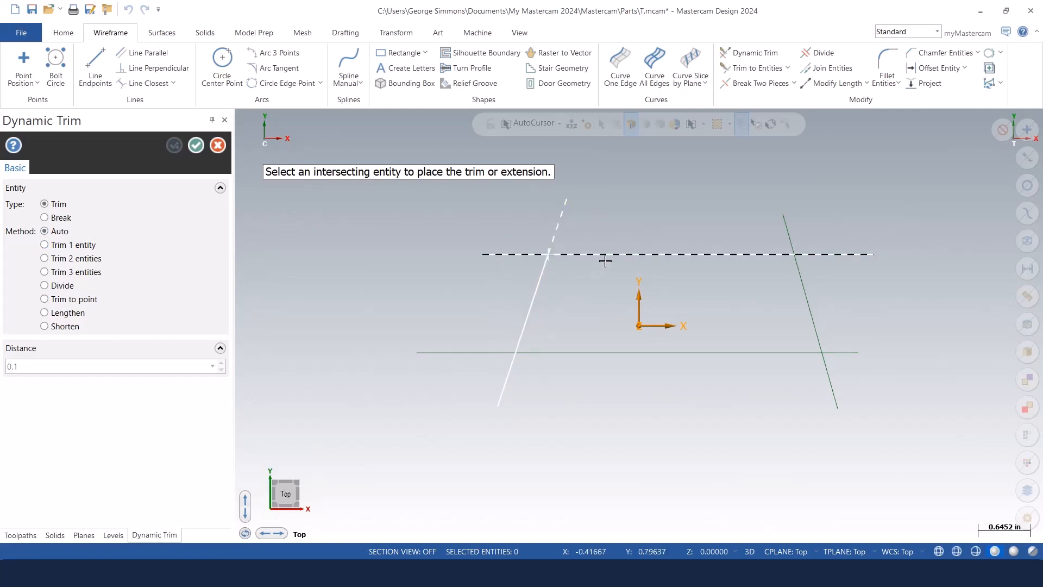
{"action": "left_click", "coordinate": [604, 259]}
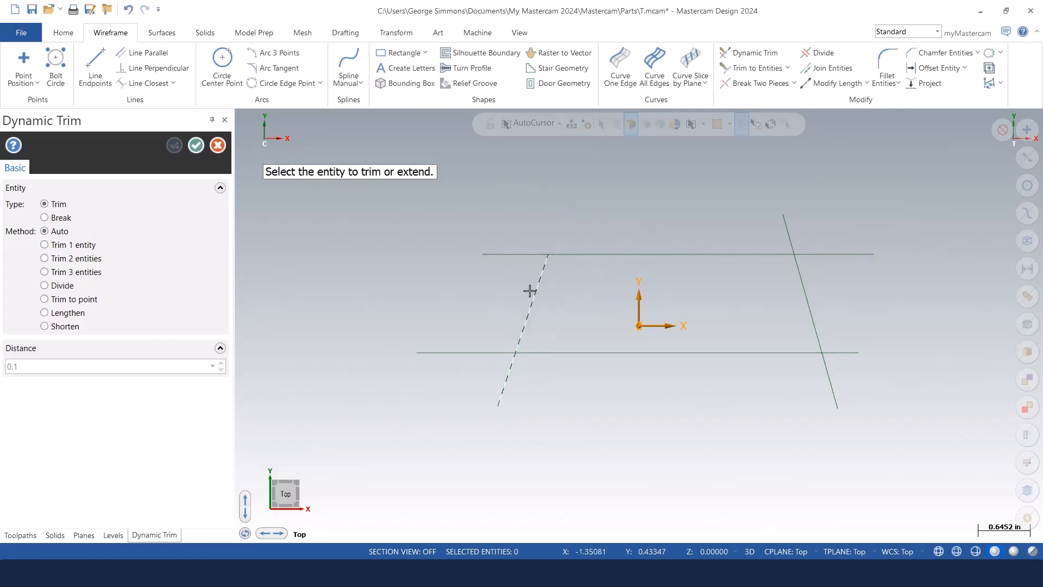
{"action": "mouse_move", "coordinate": [531, 290]}
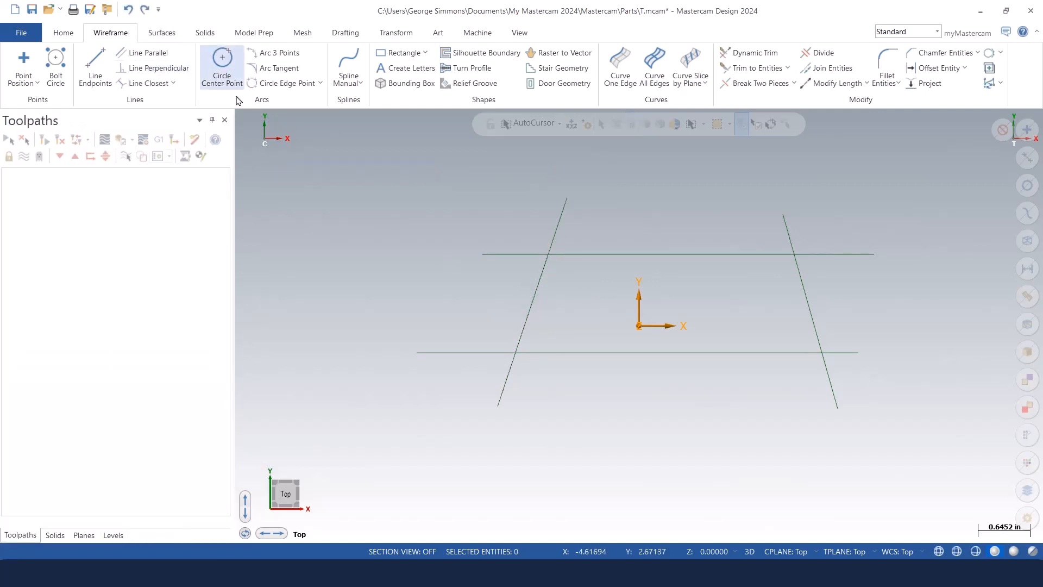
{"action": "left_click", "coordinate": [753, 52]}
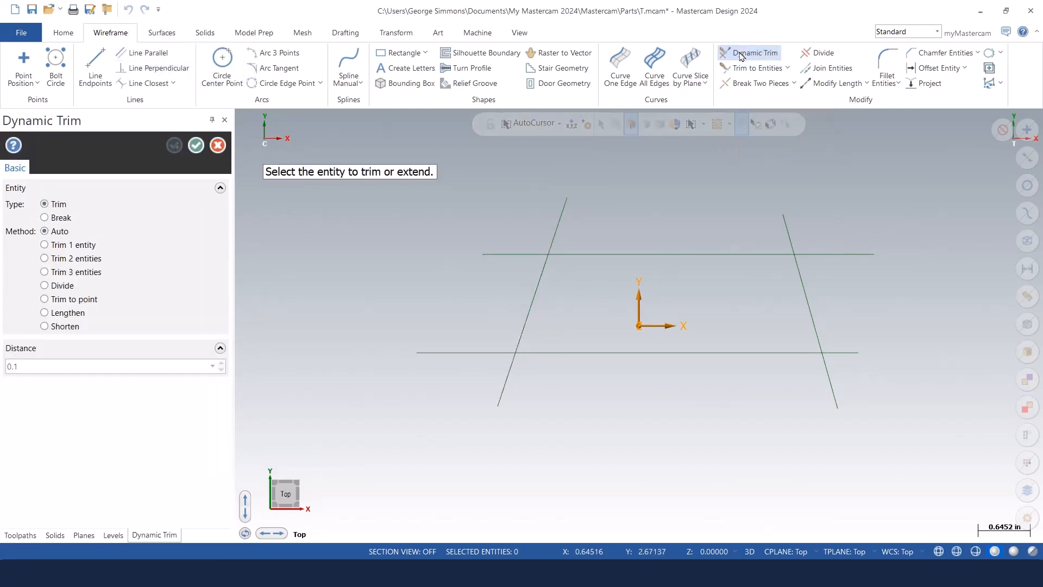
{"action": "mouse_move", "coordinate": [246, 255]}
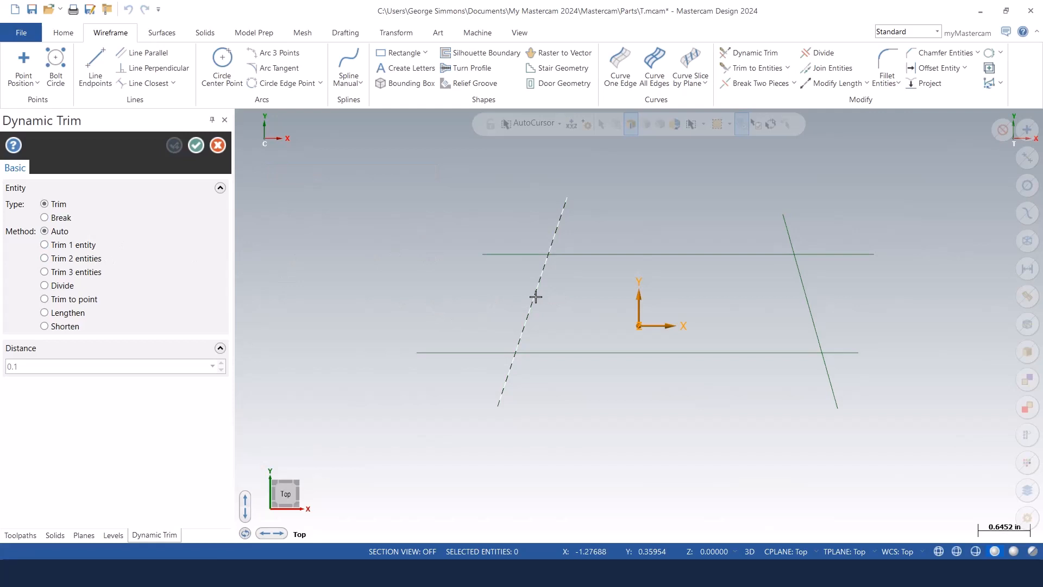
{"action": "left_click", "coordinate": [536, 298]}
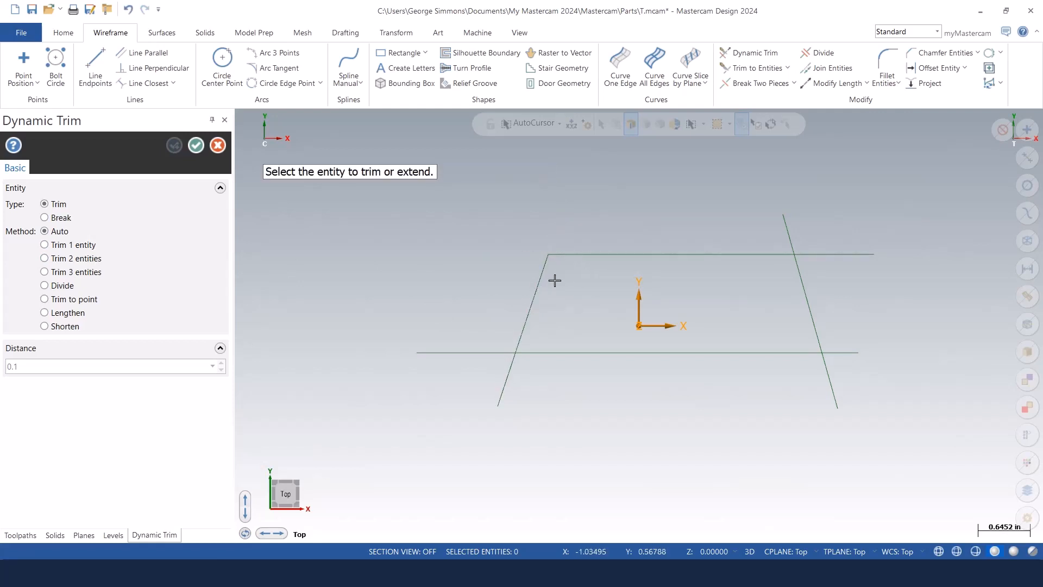
{"action": "mouse_move", "coordinate": [555, 285]}
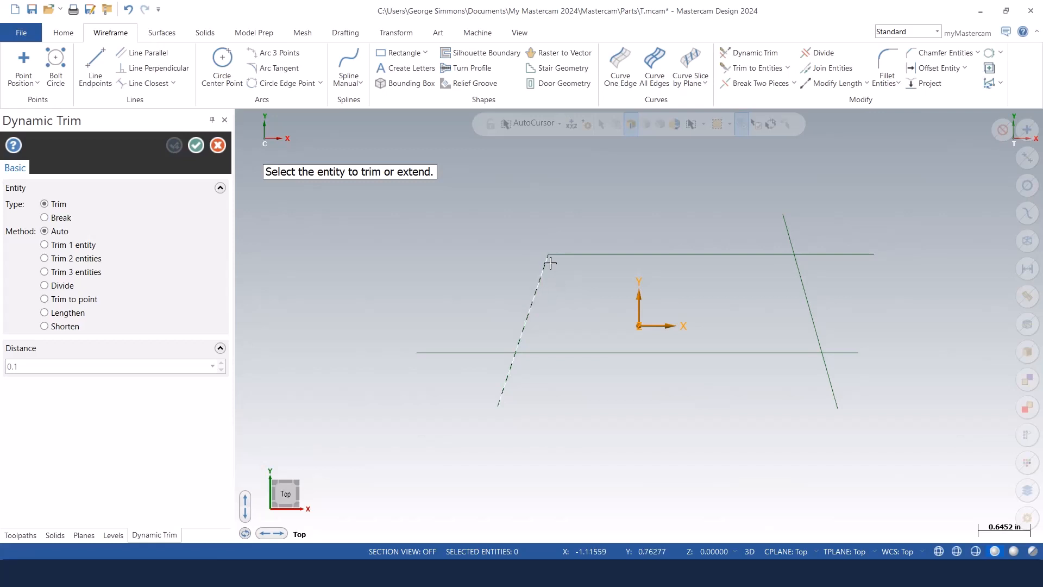
{"action": "left_click", "coordinate": [546, 262]}
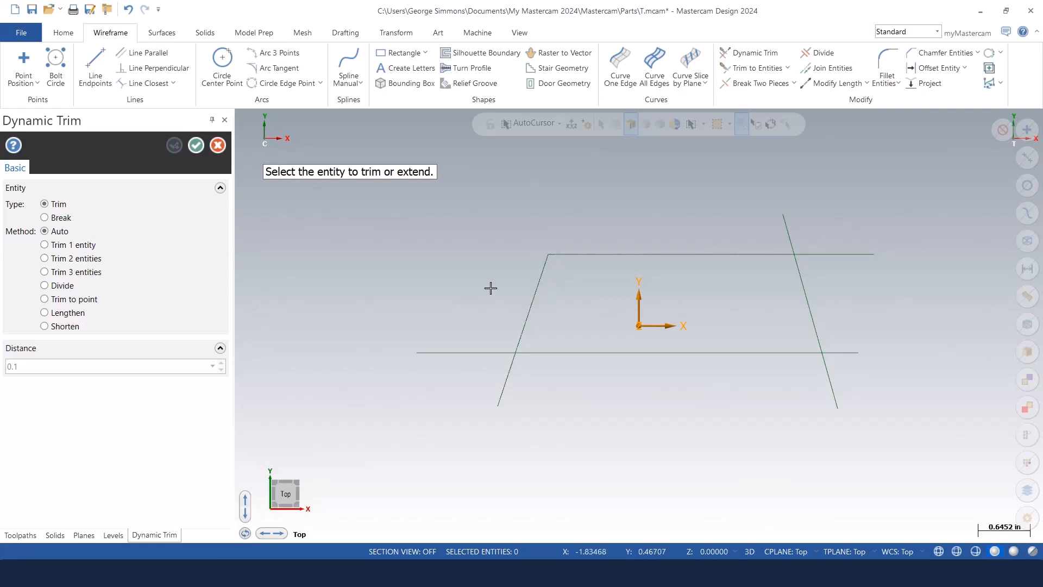
{"action": "left_click", "coordinate": [491, 288]}
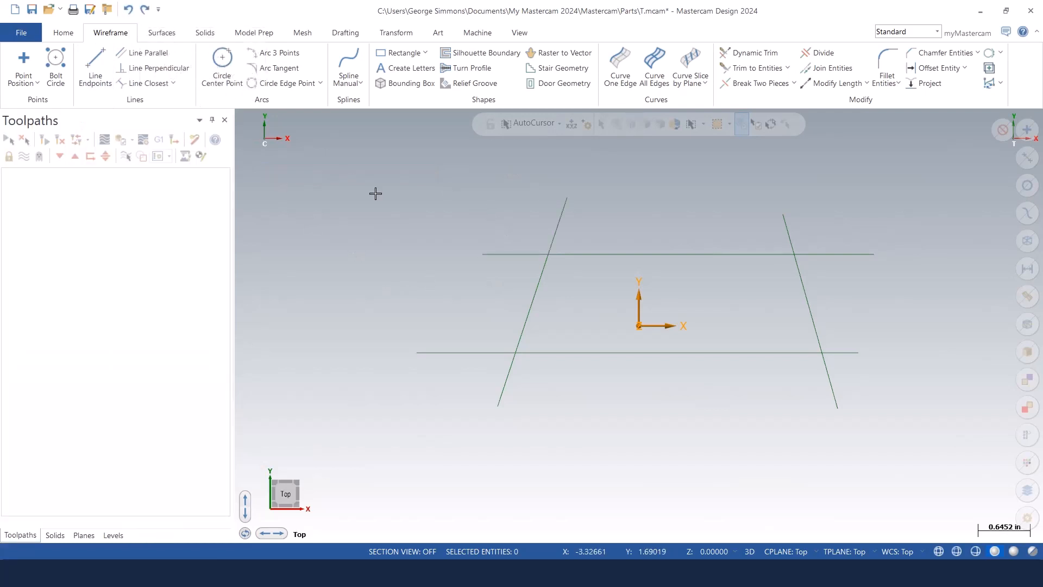
{"action": "left_click", "coordinate": [752, 52]}
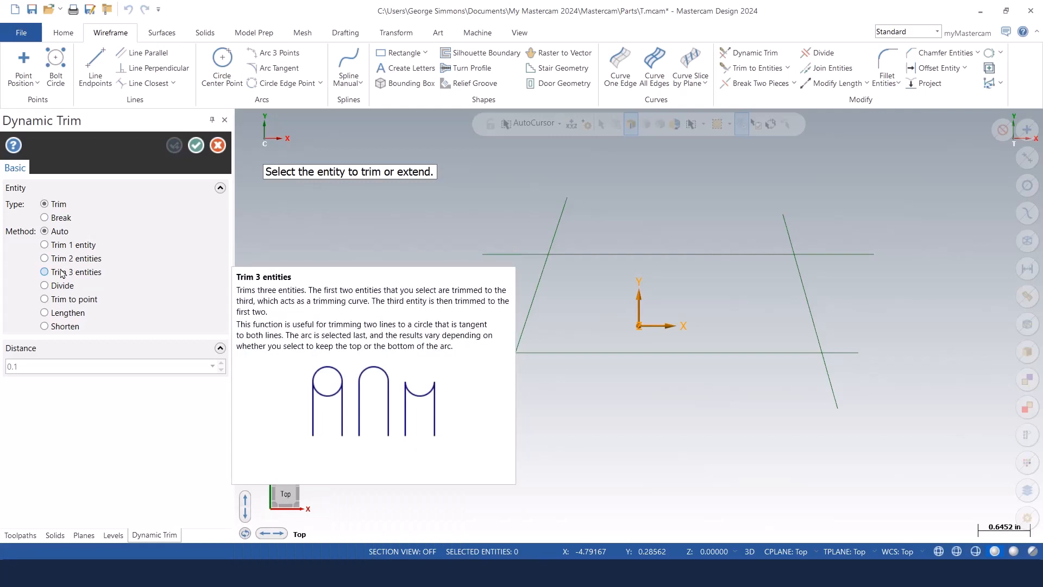
{"action": "left_click", "coordinate": [44, 272]}
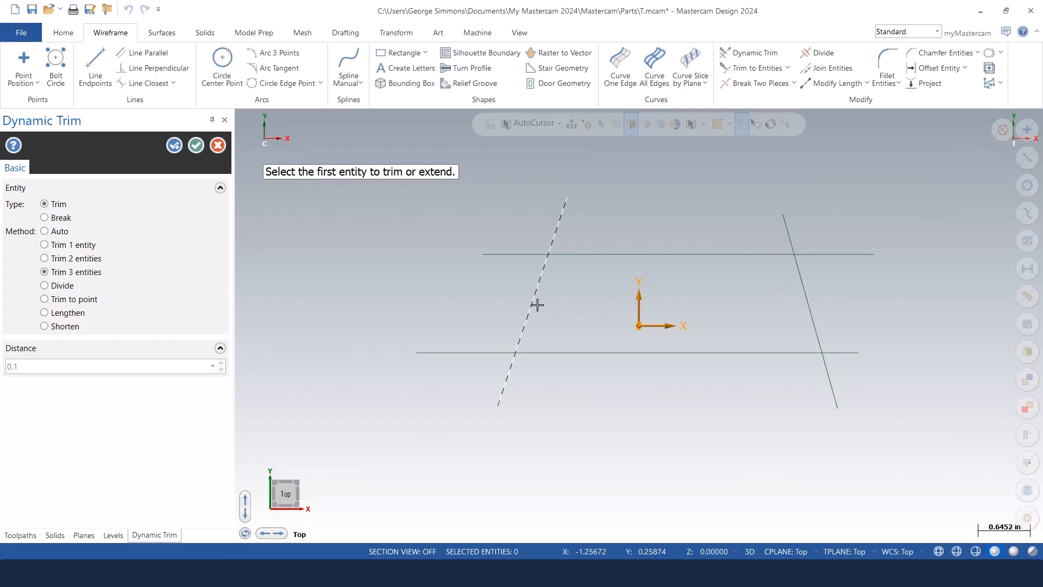
{"action": "left_click", "coordinate": [537, 305]}
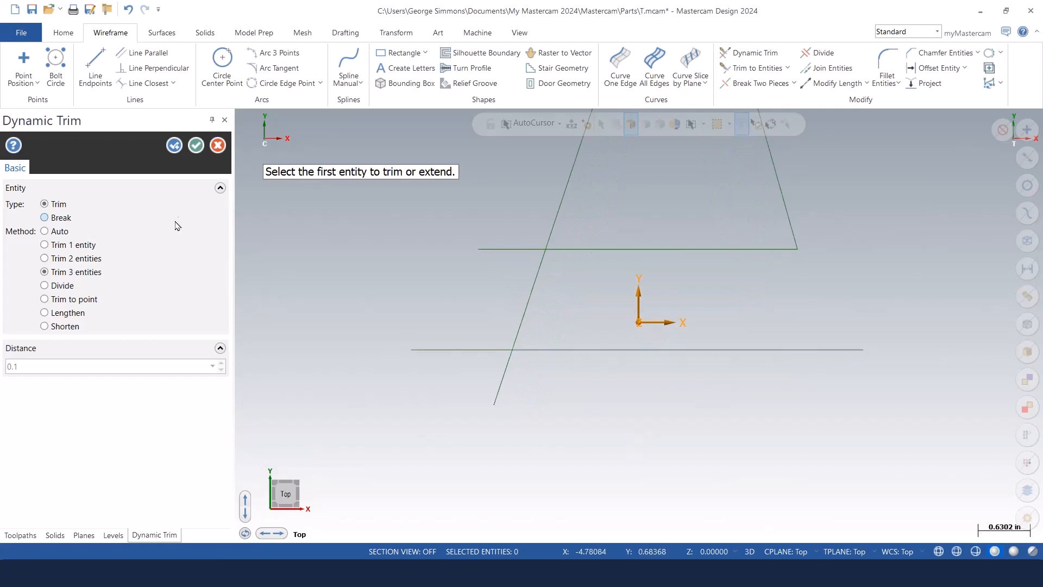
{"action": "left_click", "coordinate": [217, 145]}
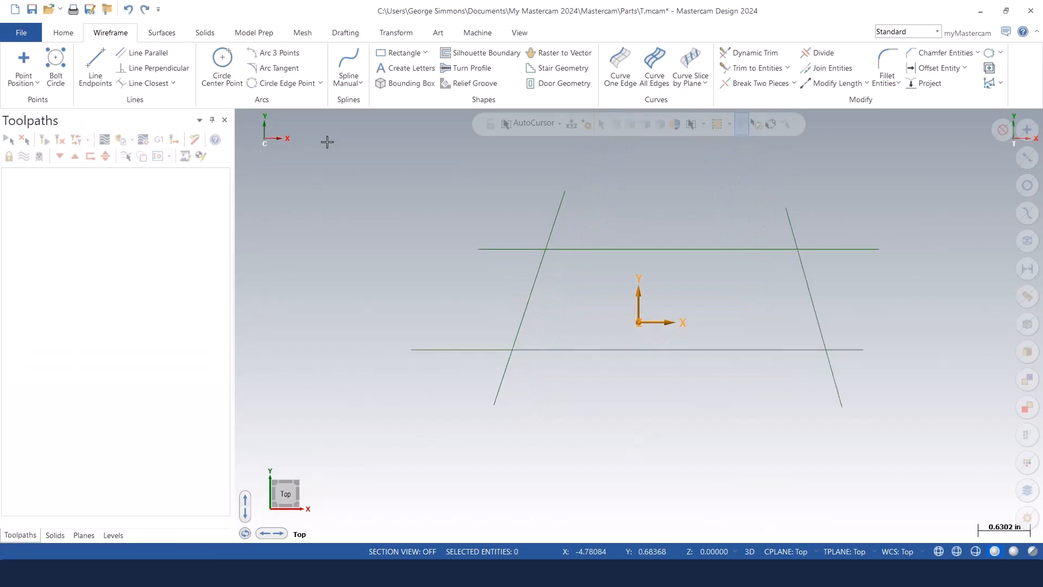
{"action": "left_click", "coordinate": [754, 53]}
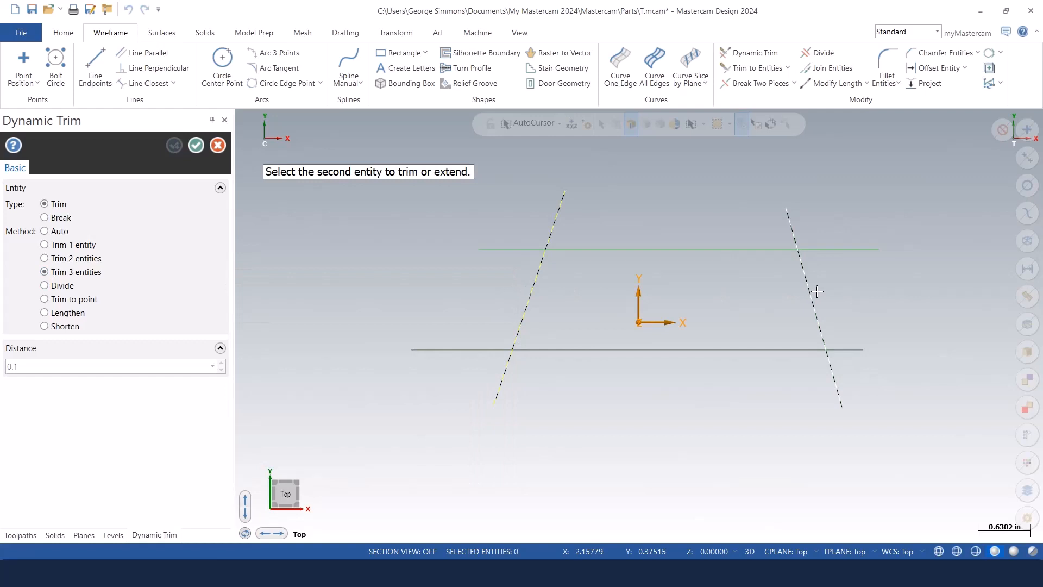
{"action": "left_click", "coordinate": [679, 250]}
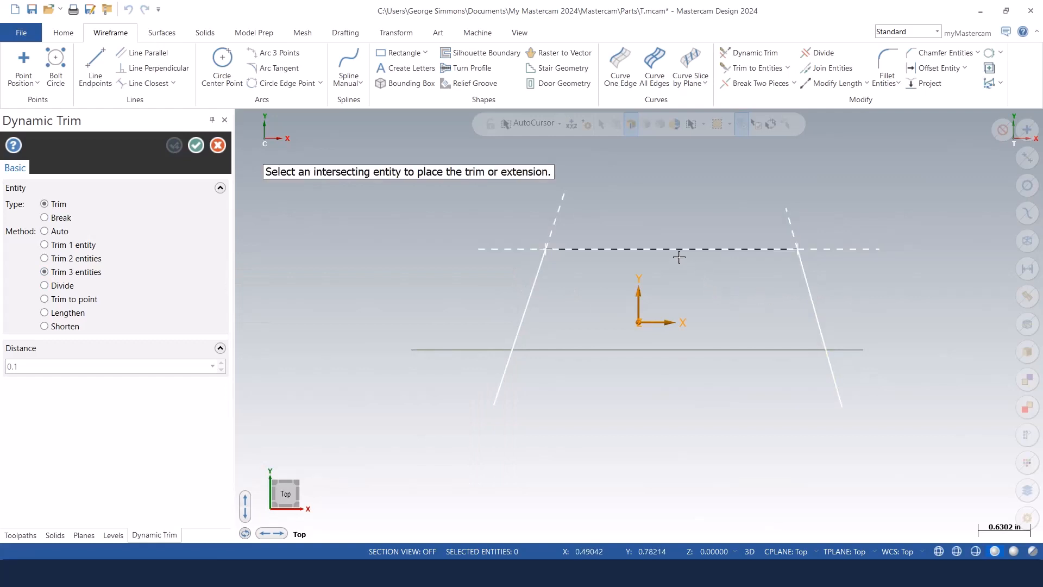
{"action": "mouse_move", "coordinate": [679, 255]}
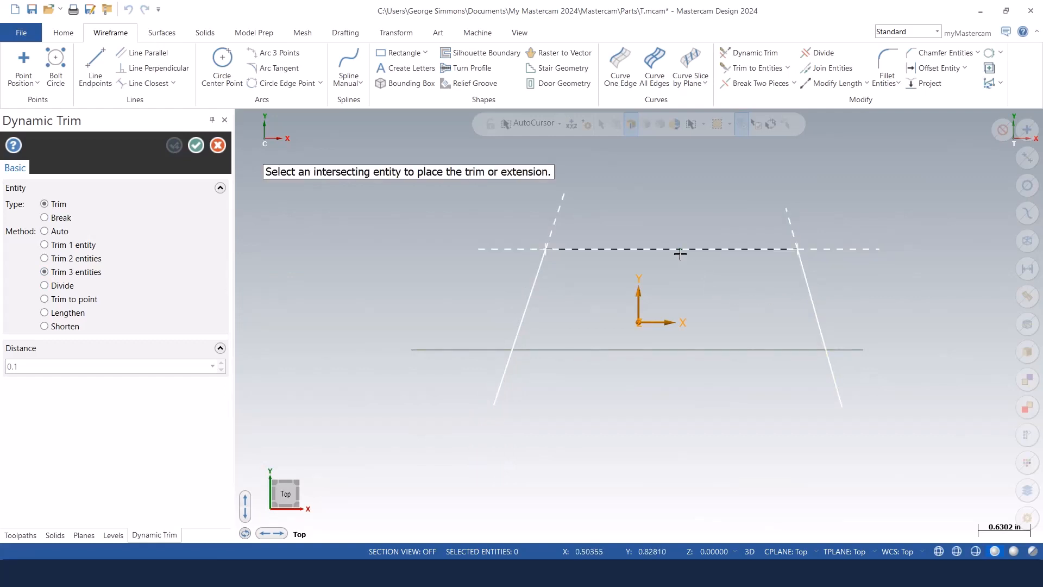
{"action": "left_click", "coordinate": [680, 254]}
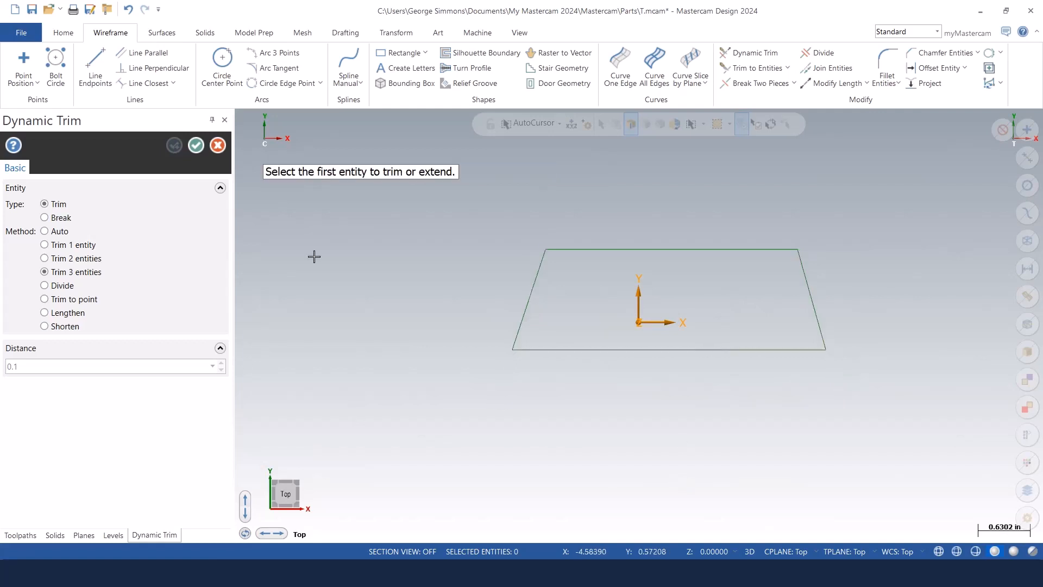
{"action": "left_click", "coordinate": [126, 9]}
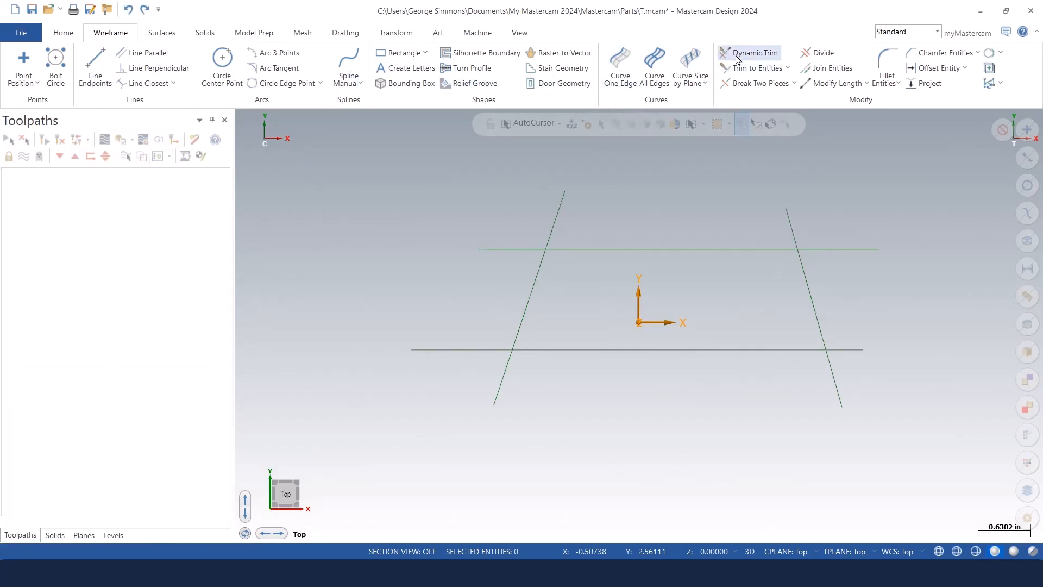
Using Dynamic Trim in Divide mode, remove the top line's leftover overhang.
{"action": "left_click", "coordinate": [755, 53]}
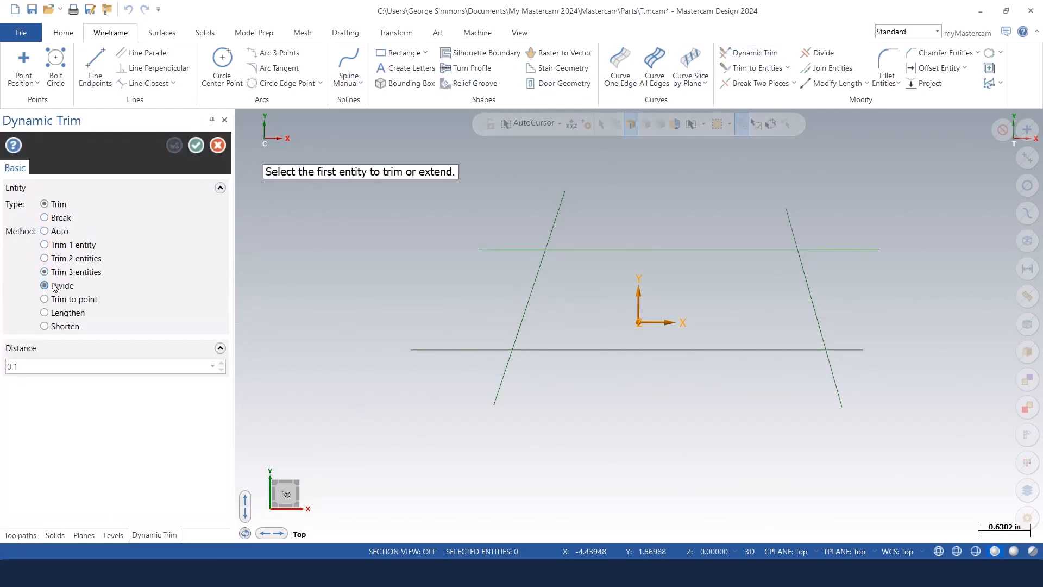
{"action": "left_click", "coordinate": [44, 286]}
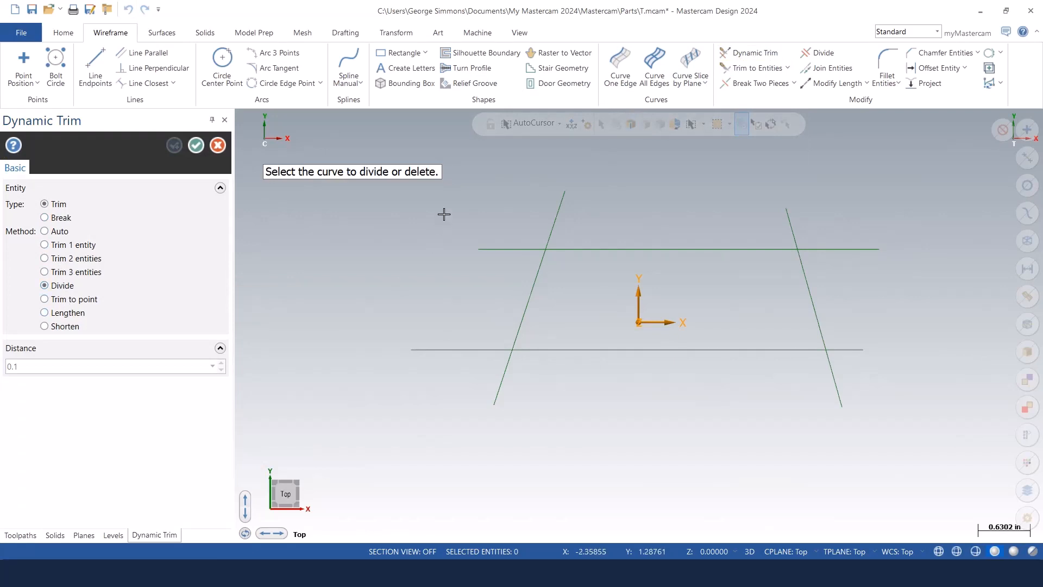
{"action": "mouse_move", "coordinate": [506, 185]}
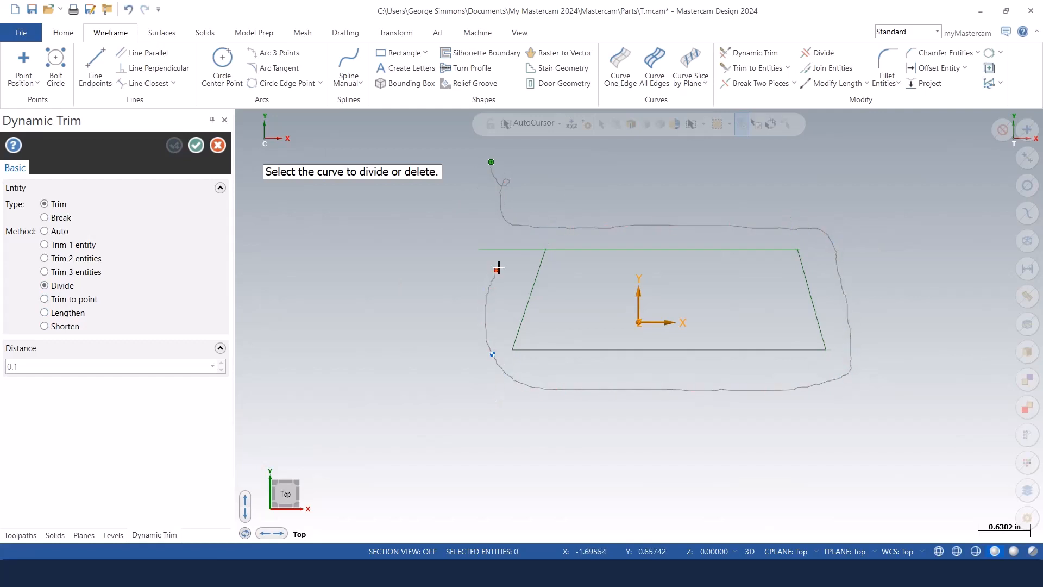
{"action": "left_click", "coordinate": [497, 268]}
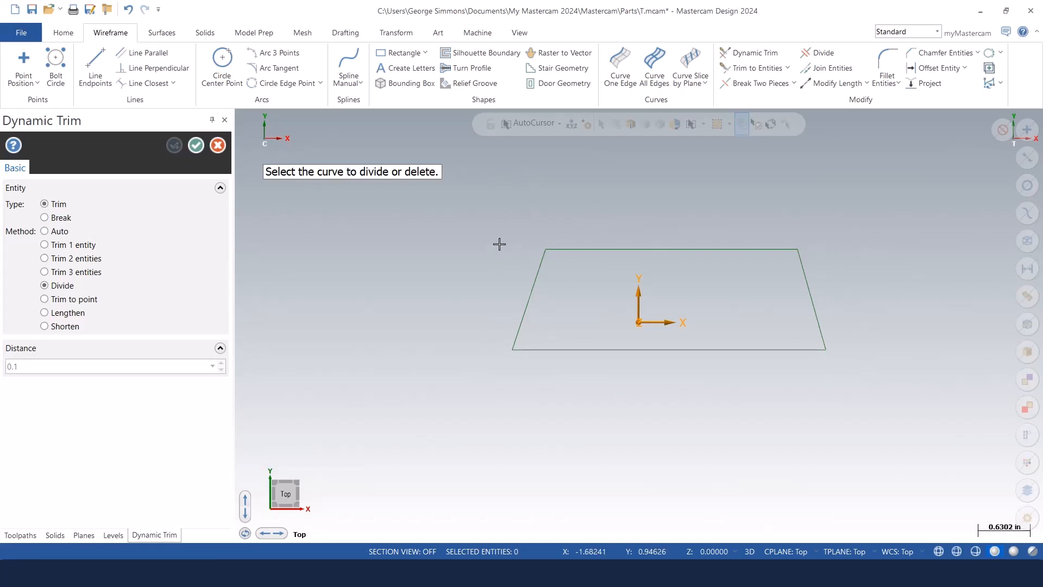
{"action": "mouse_move", "coordinate": [416, 258]}
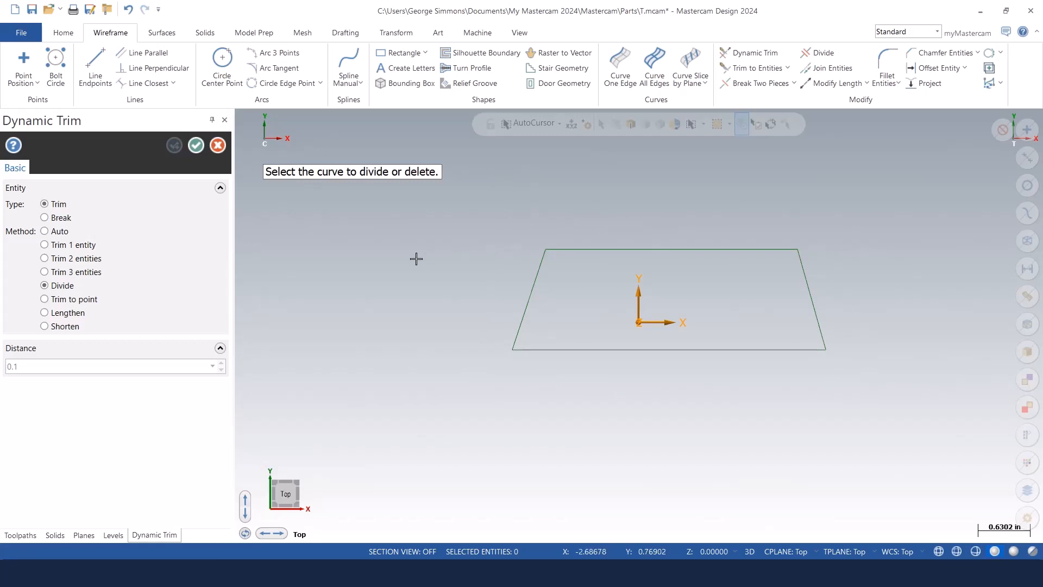
{"action": "mouse_move", "coordinate": [416, 259]}
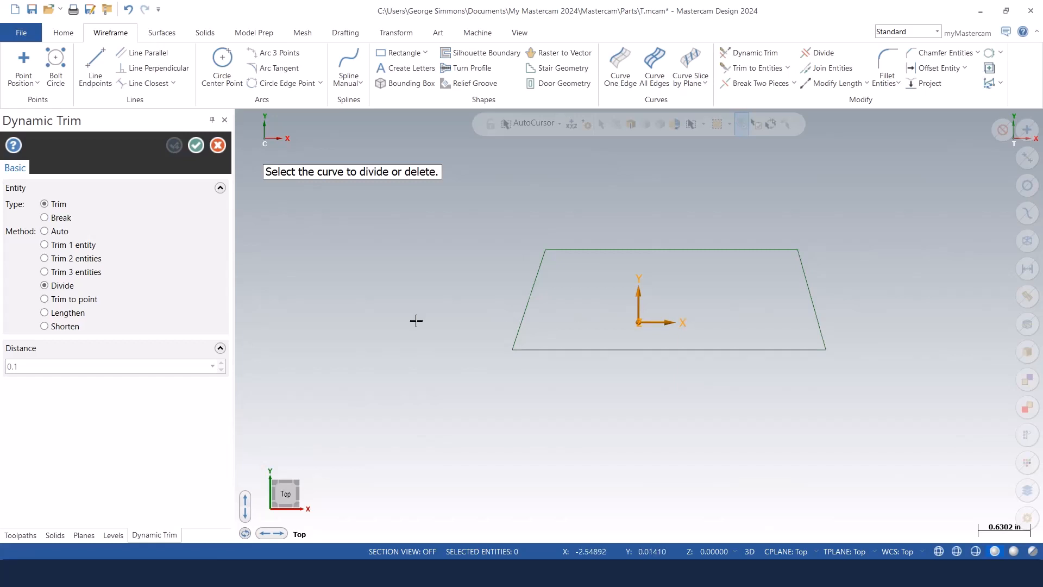
{"action": "mouse_move", "coordinate": [207, 285]}
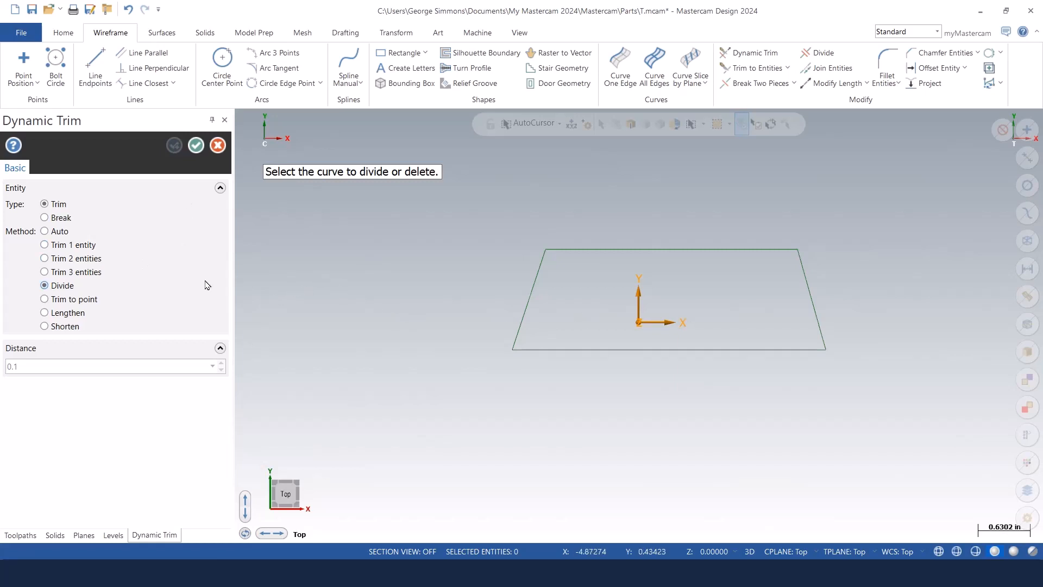